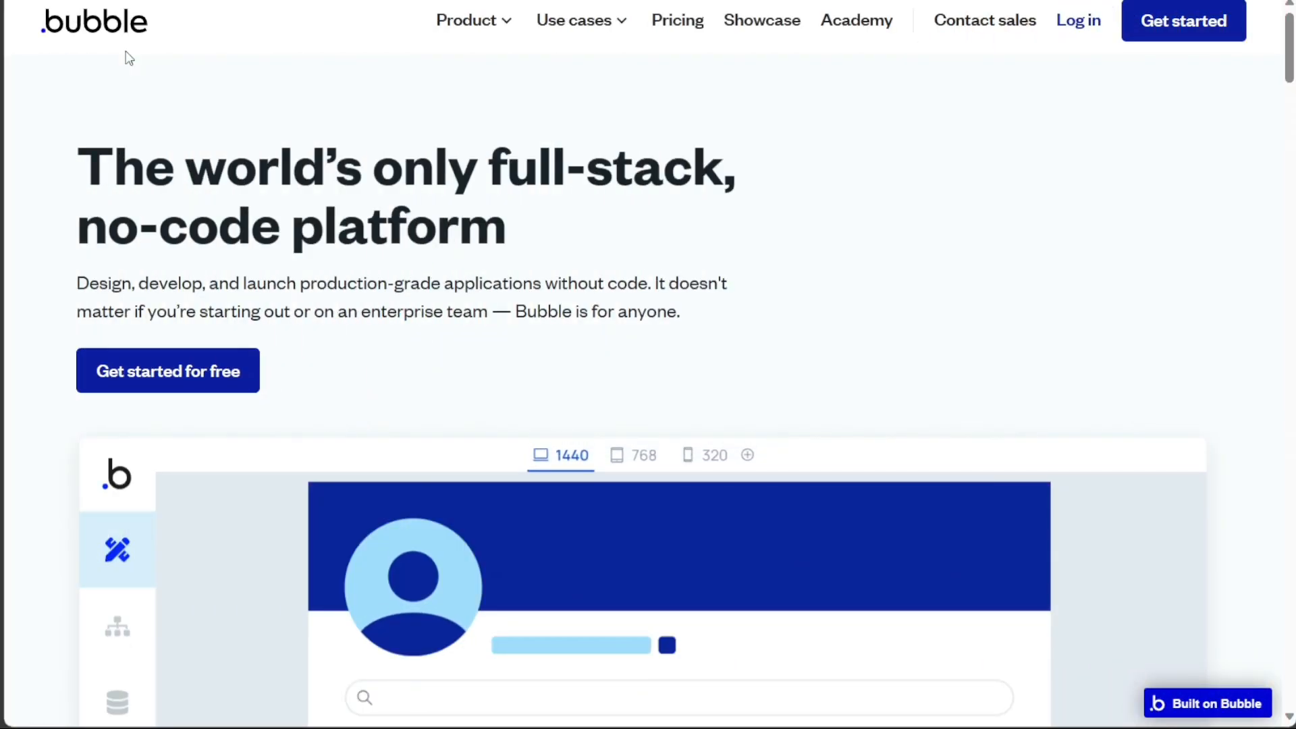
# Navigate from the homepage demo to the Features page via the Product menu
pyautogui.click(643, 455)
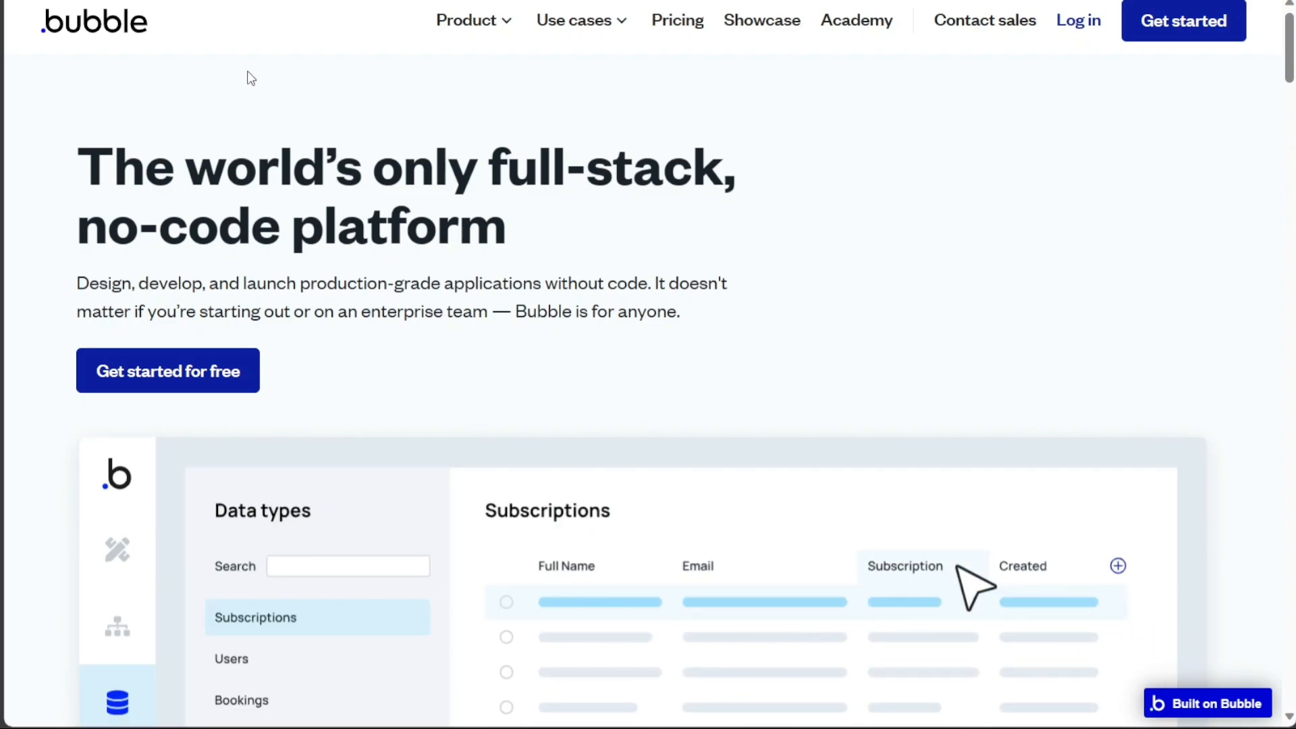
pyautogui.moveTo(657, 632)
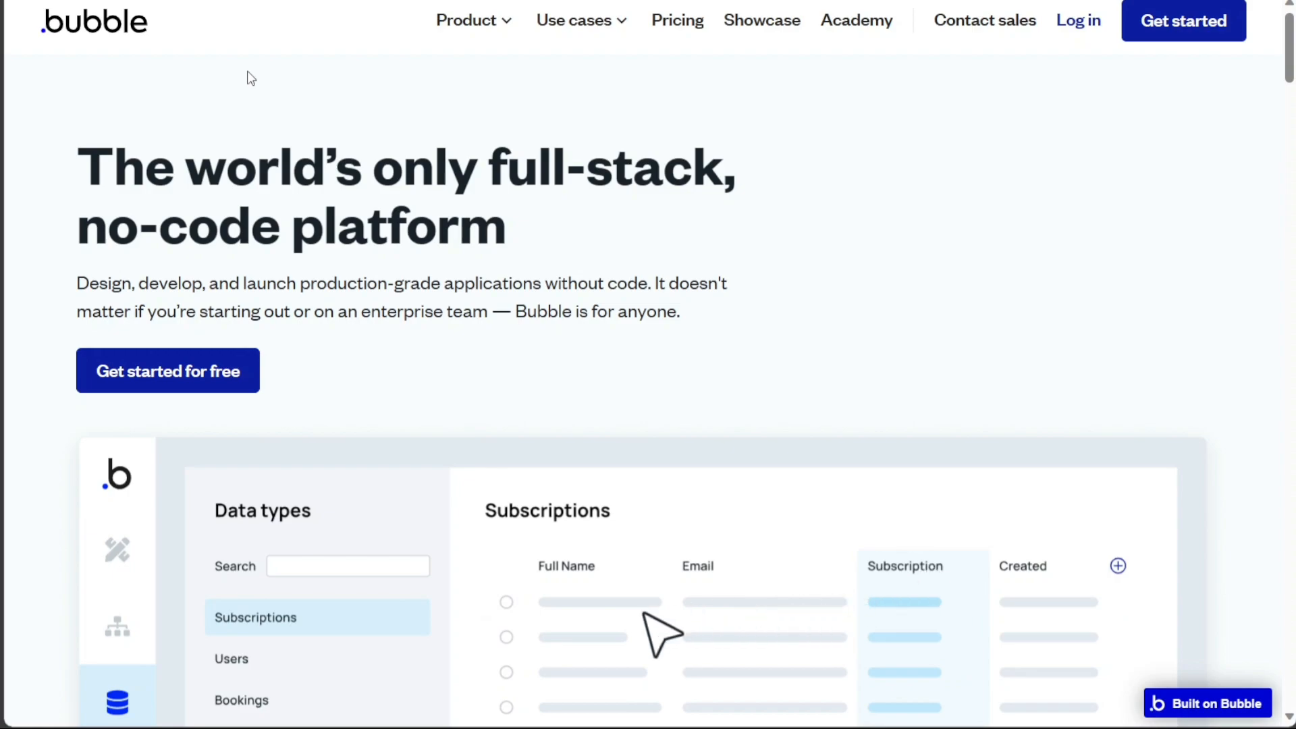
pyautogui.click(231, 659)
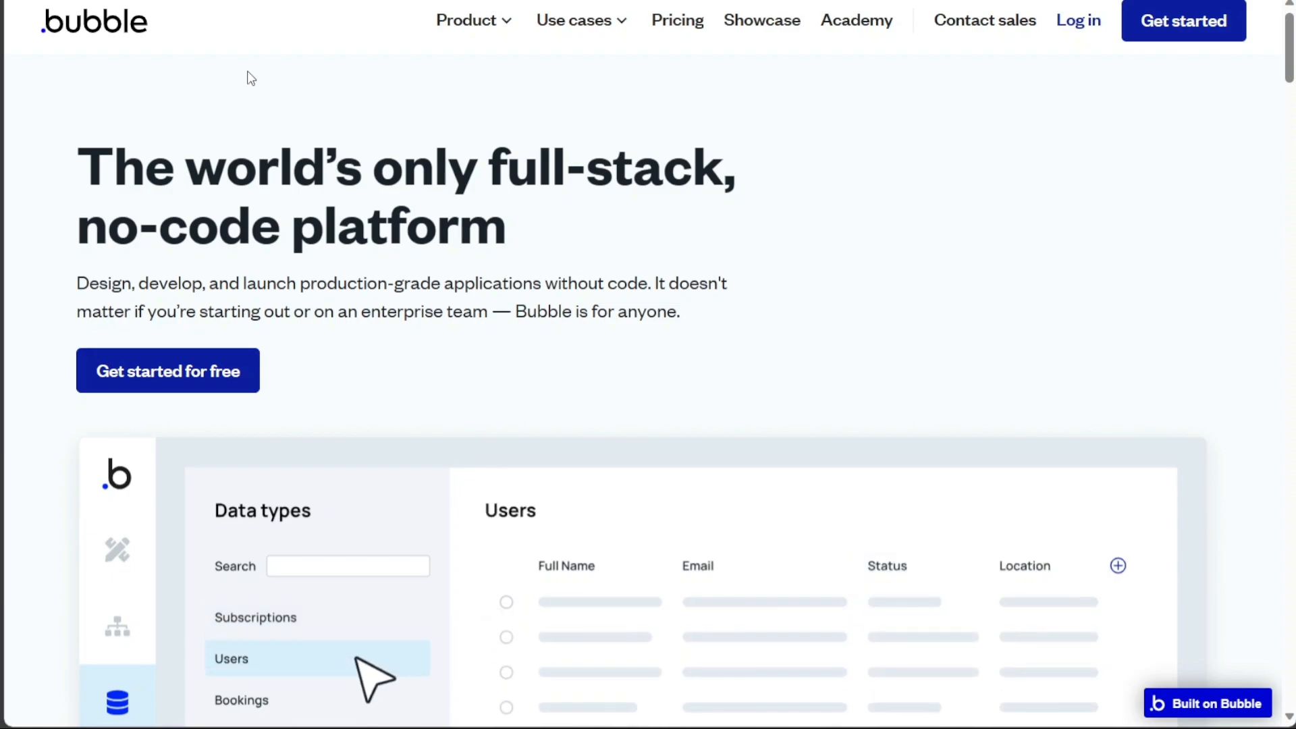
pyautogui.click(240, 699)
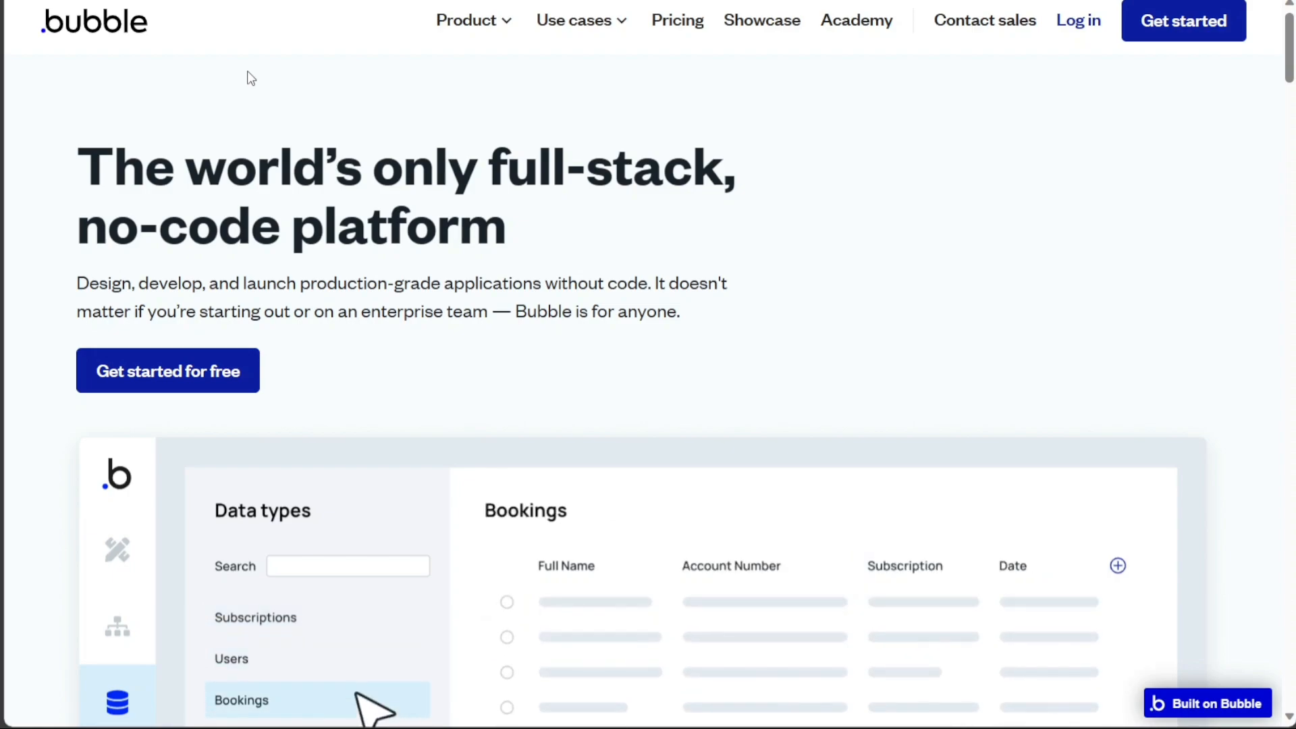
pyautogui.click(117, 549)
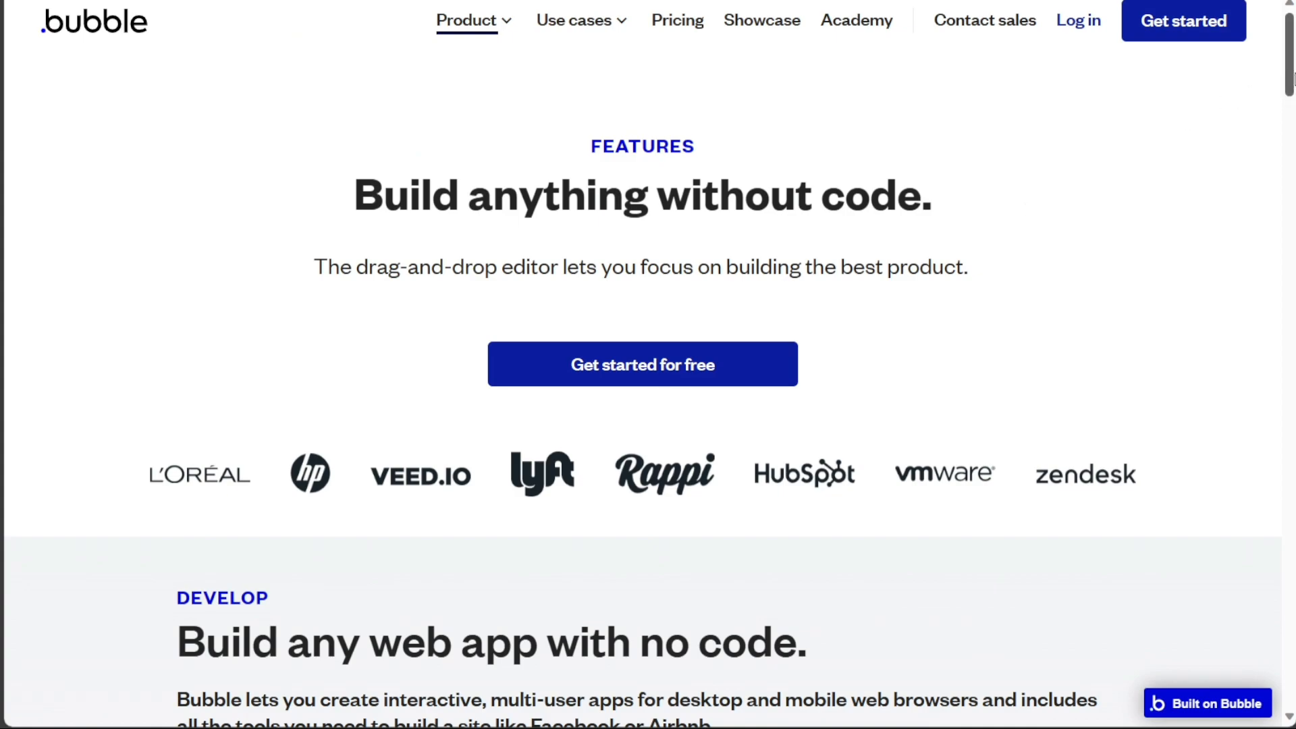
# Scroll through the Develop section showing the workflow editor screenshot
pyautogui.scroll(-3)
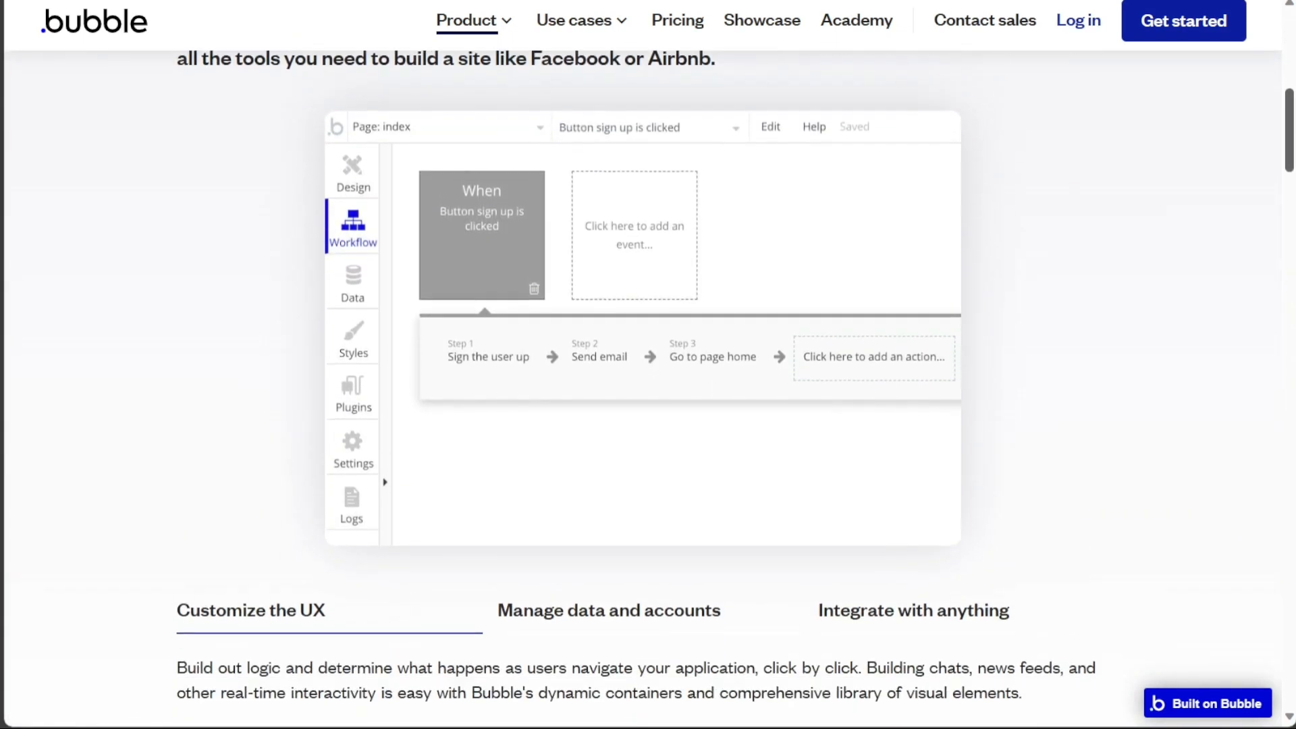
pyautogui.scroll(3)
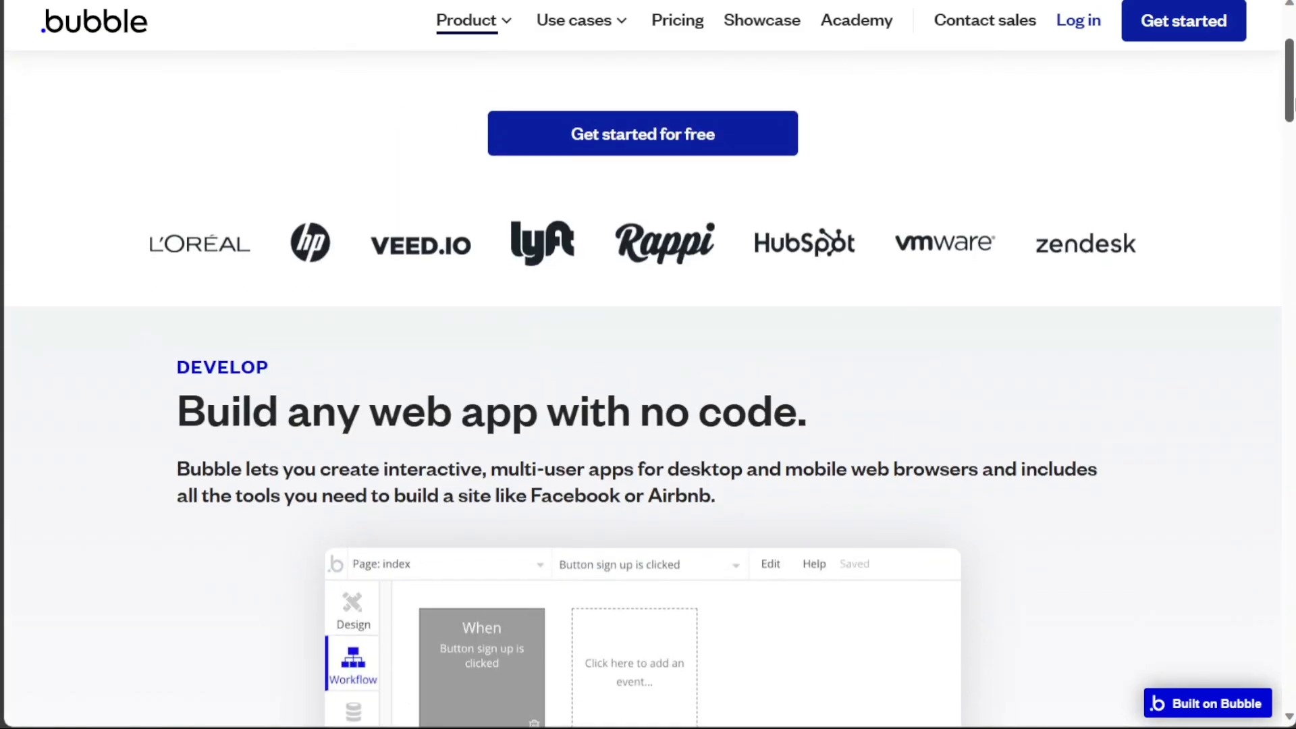
pyautogui.scroll(3)
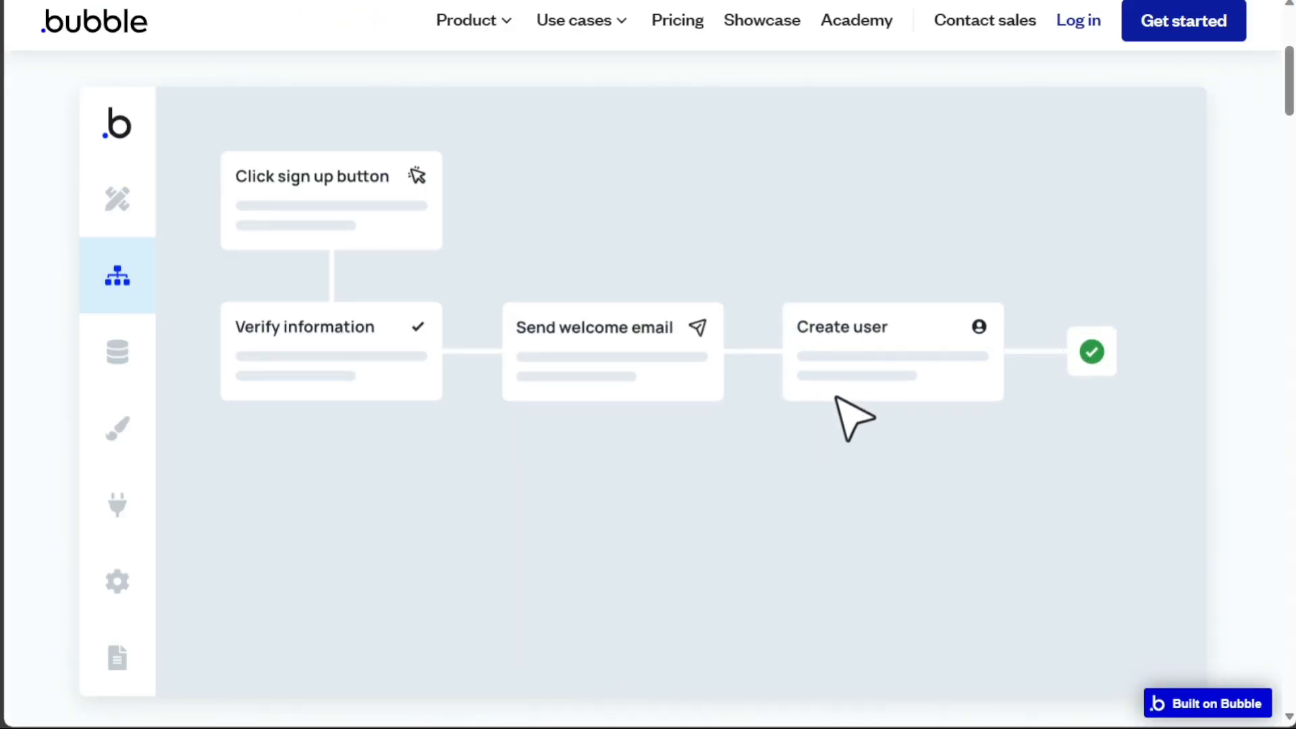
# Glance at Webflow templates, then reach the Bubble Templates page listing 1,397 community apps
pyautogui.click(117, 352)
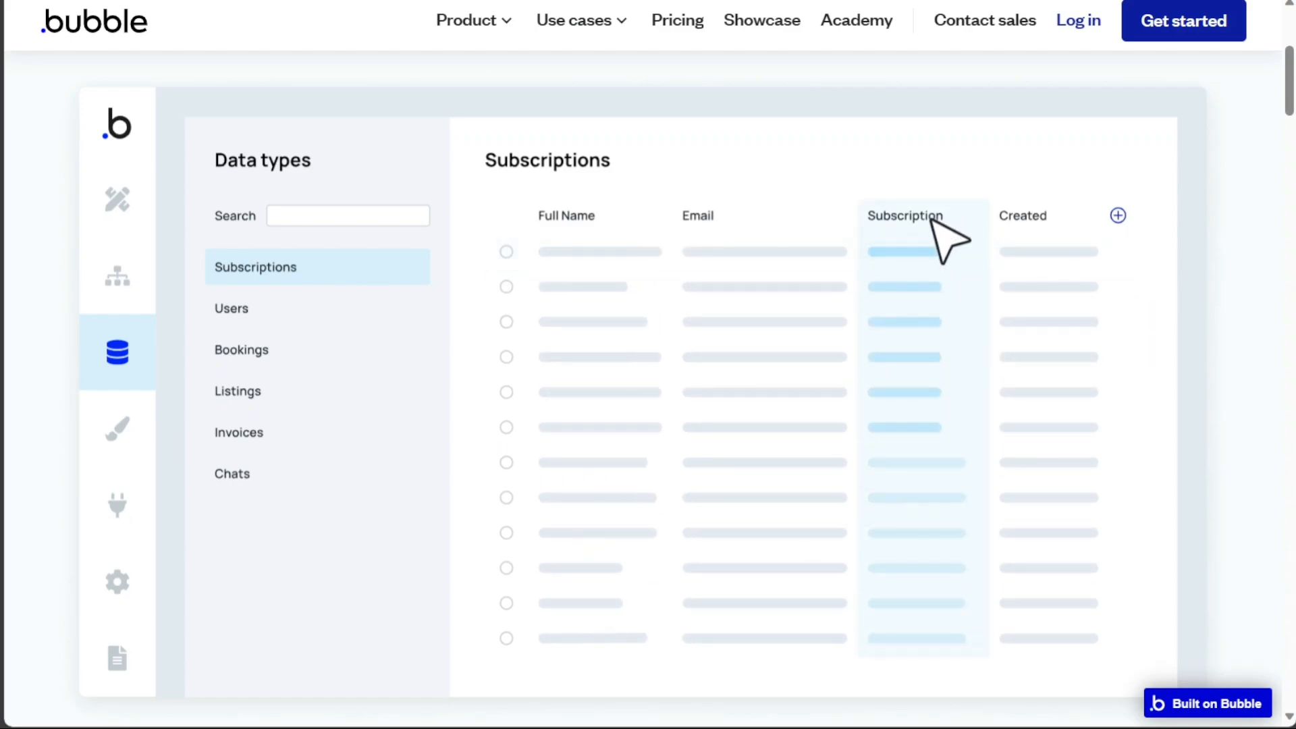
pyautogui.click(231, 308)
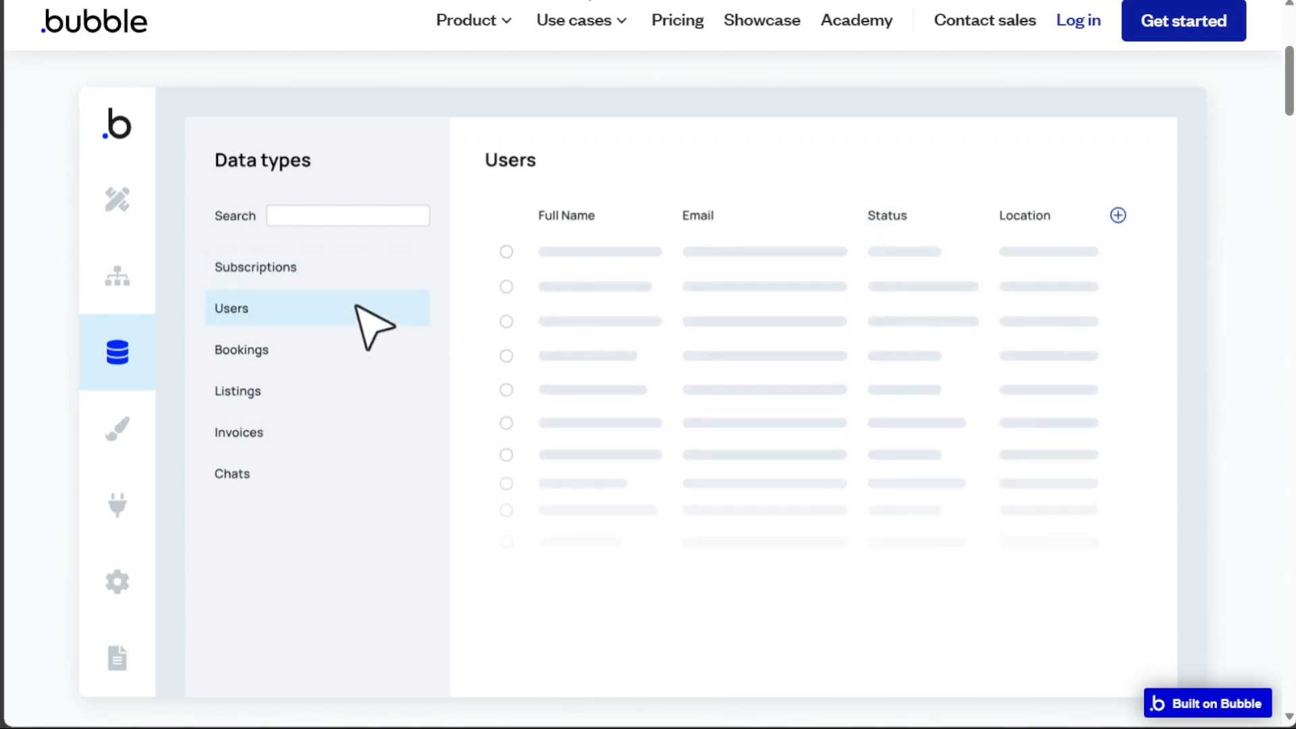
pyautogui.click(240, 350)
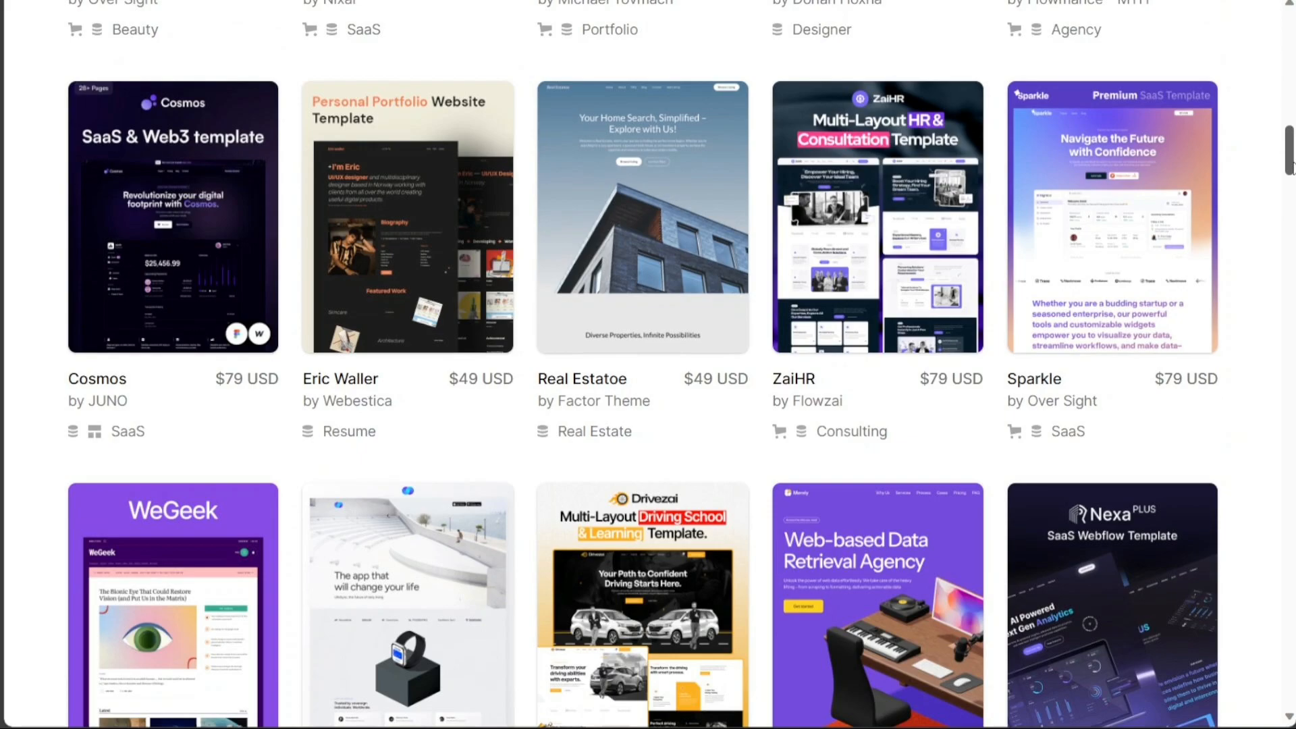
pyautogui.scroll(-3)
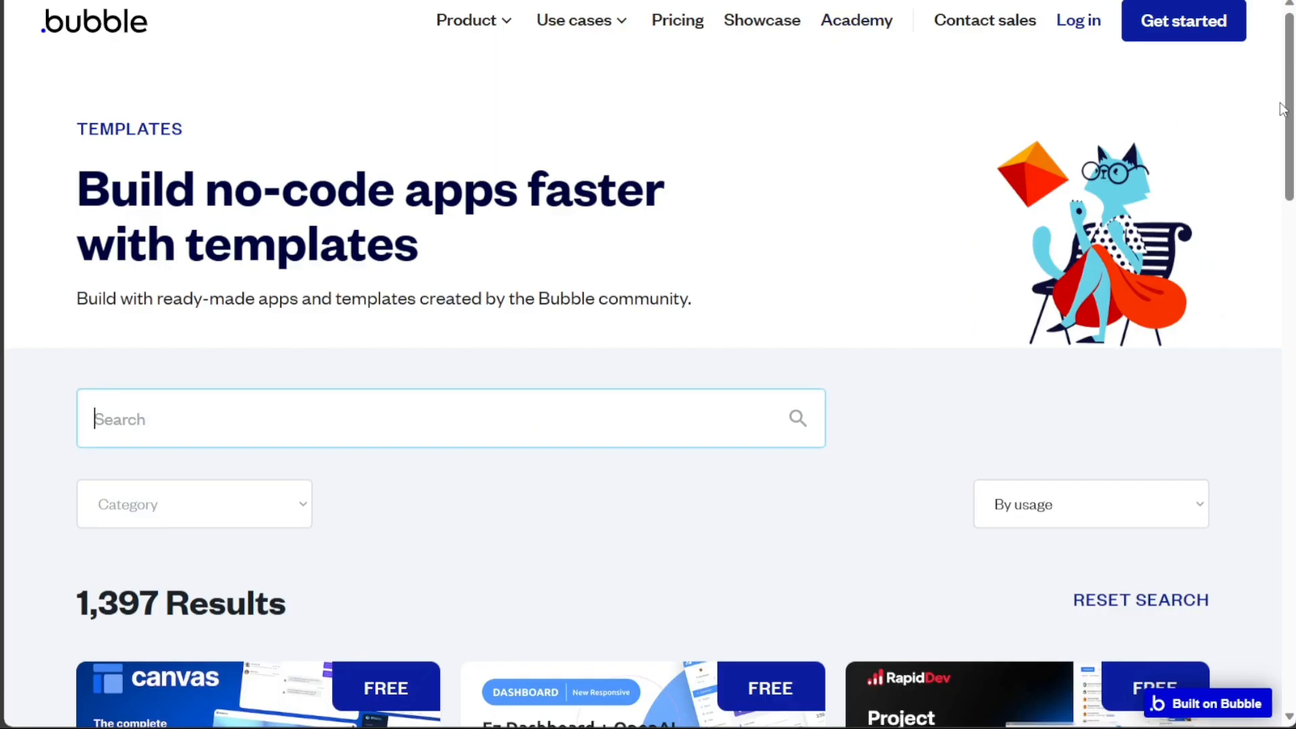
# Browse the Templates results and return to the homepage via the bubble logo
pyautogui.scroll(-3)
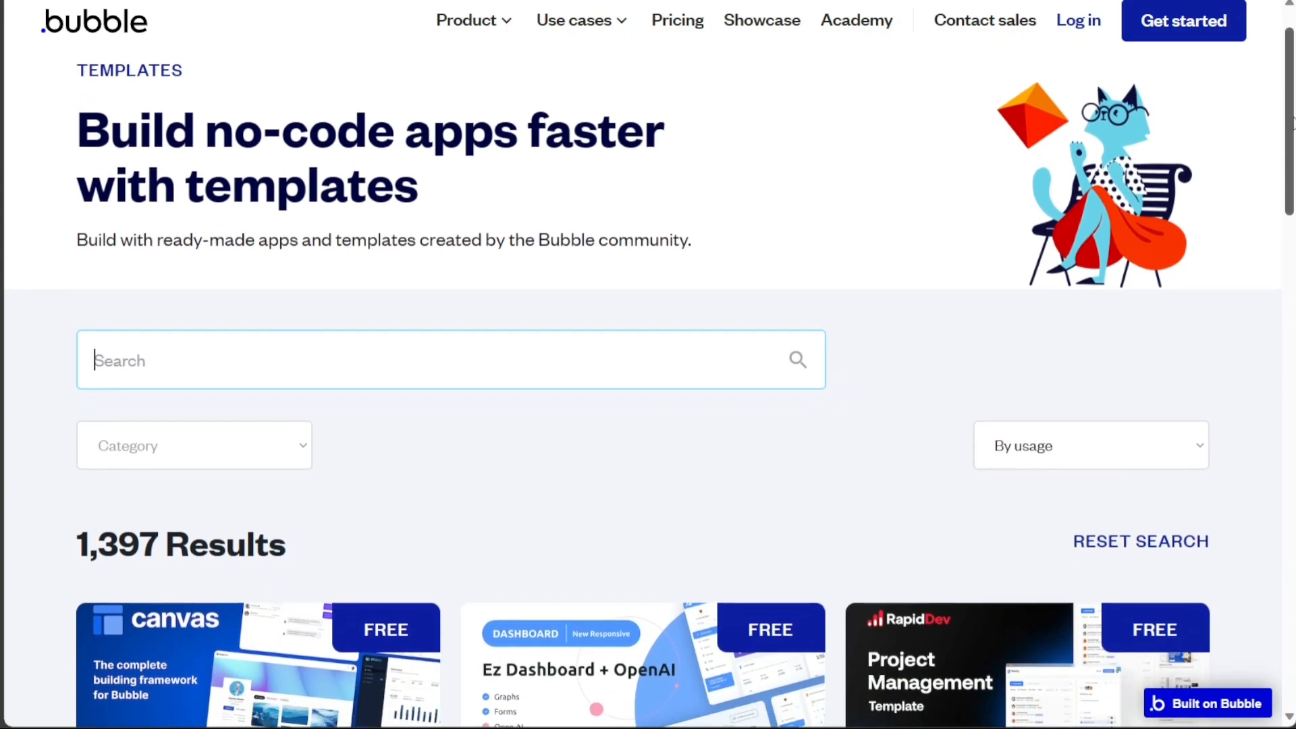
pyautogui.scroll(-3)
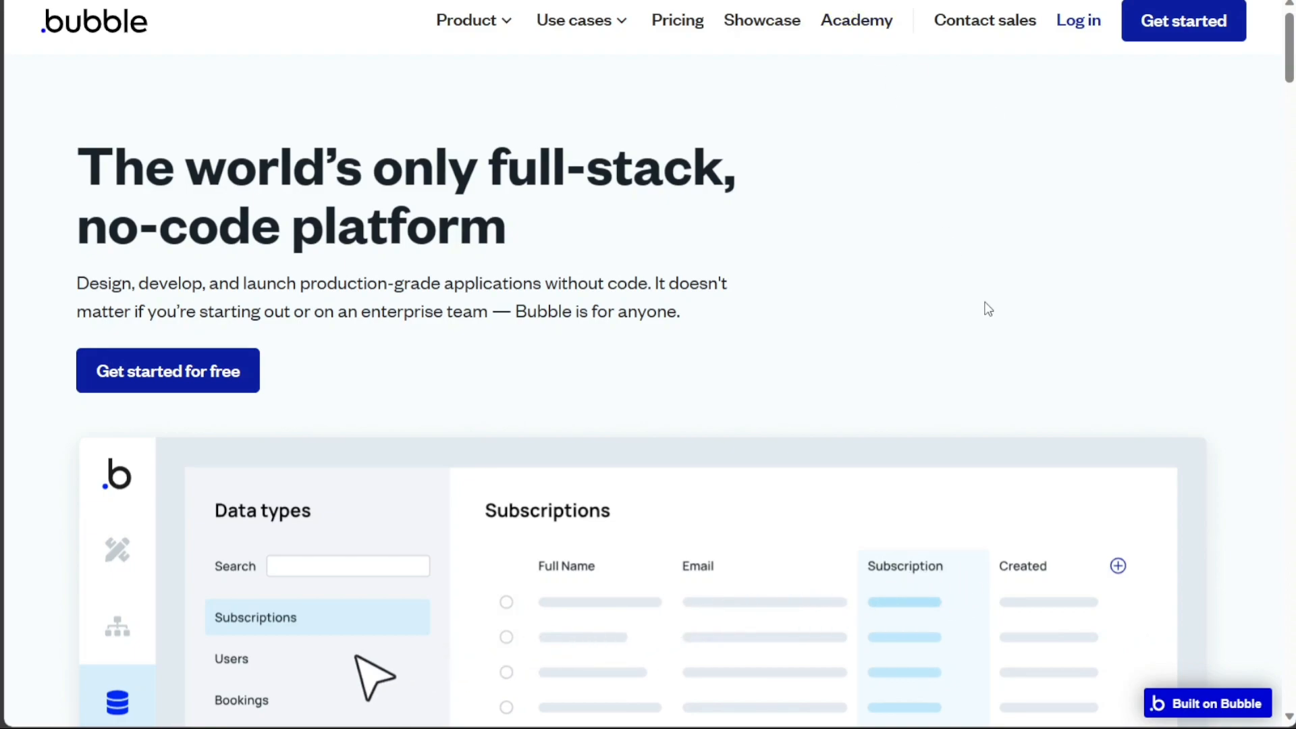
pyautogui.click(240, 699)
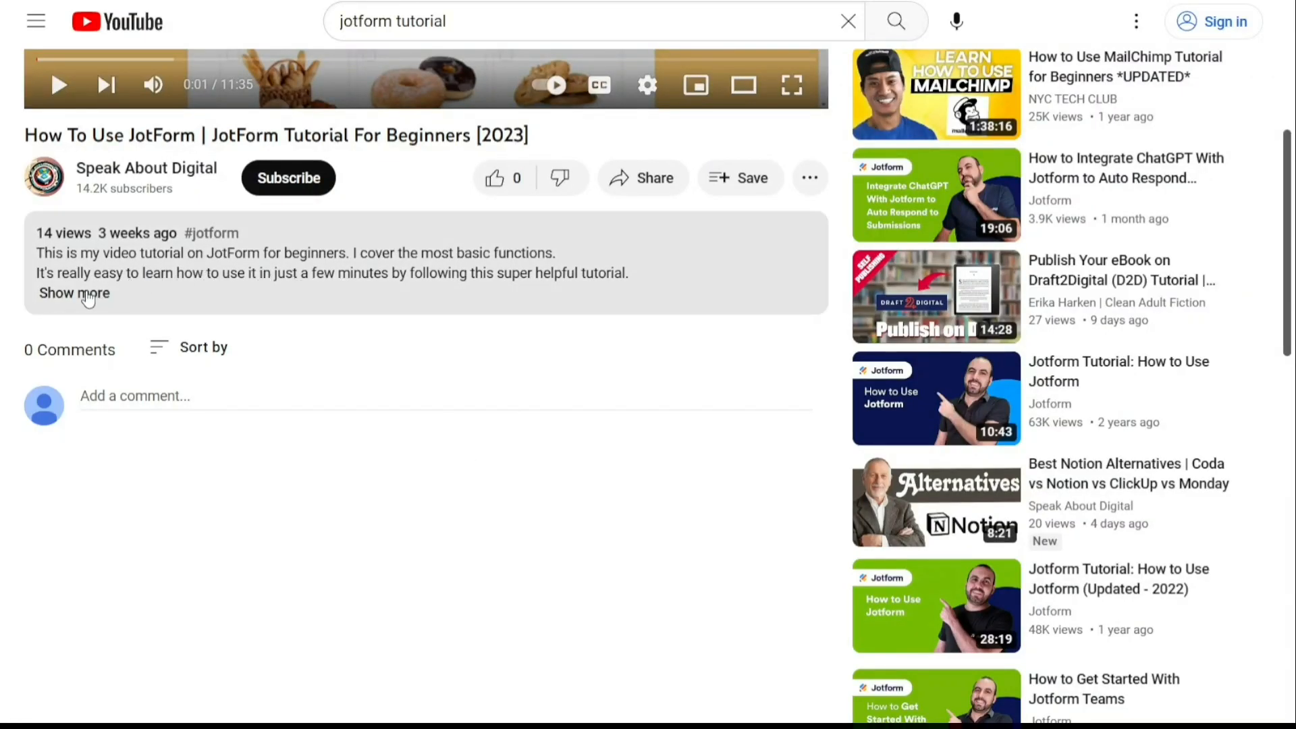
pyautogui.click(73, 293)
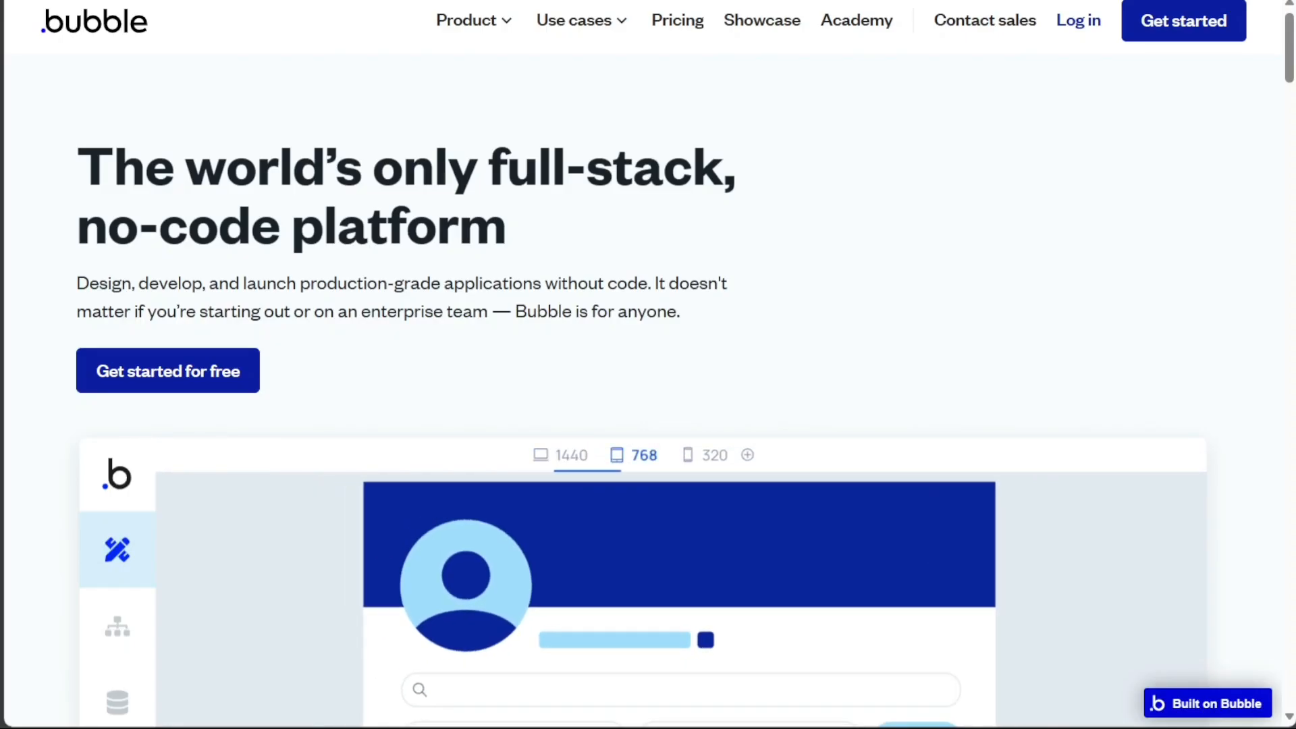
pyautogui.click(715, 455)
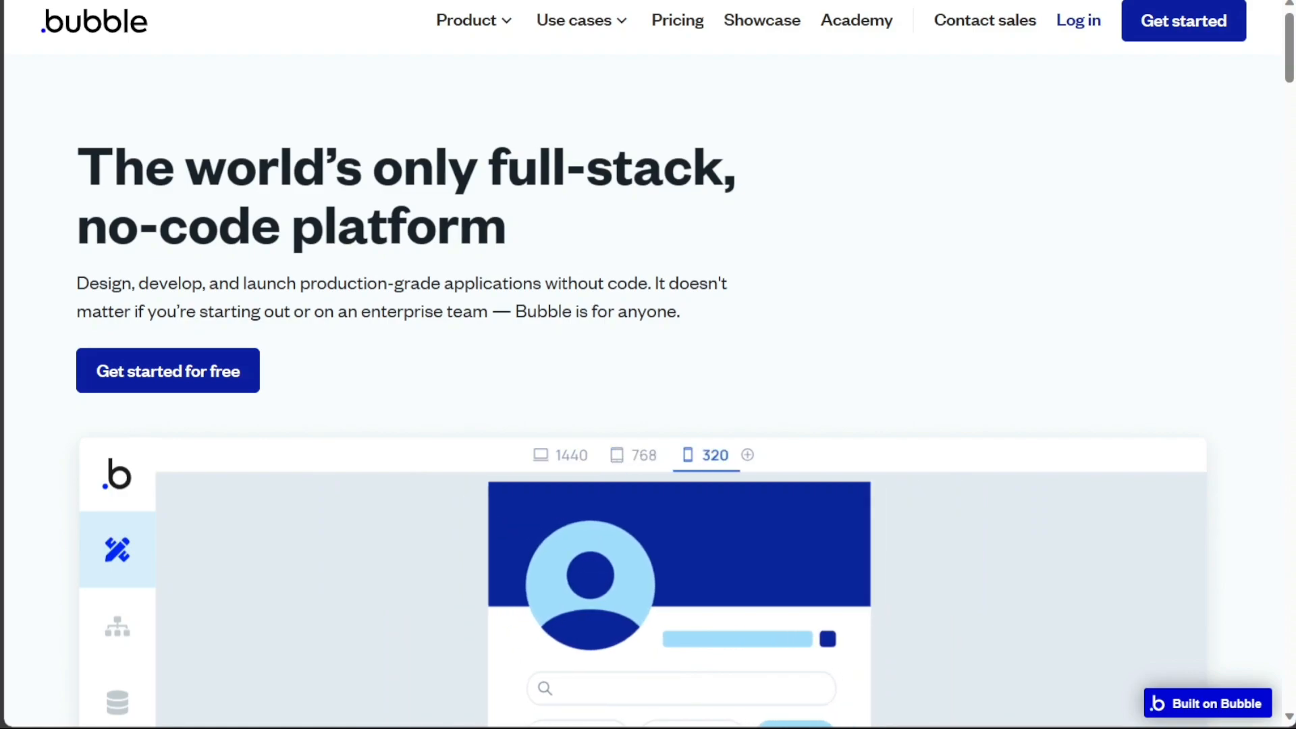
pyautogui.click(118, 625)
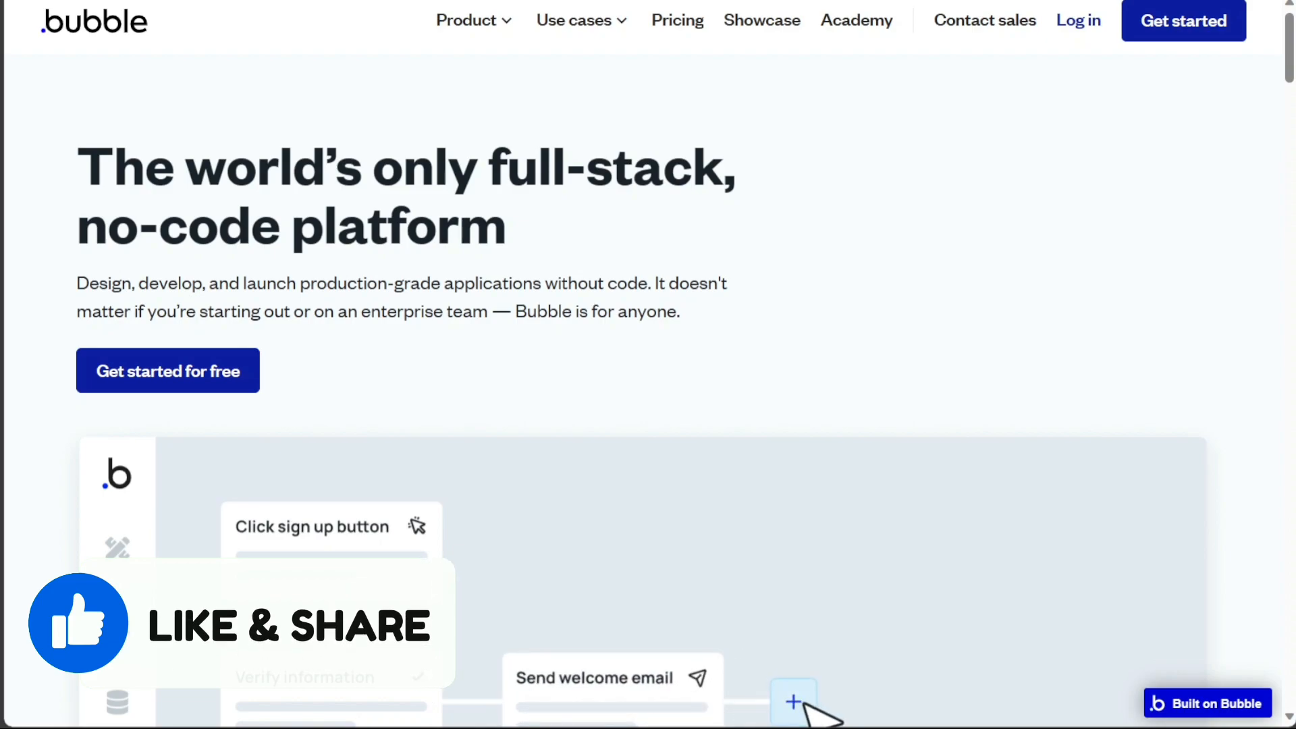
pyautogui.click(793, 703)
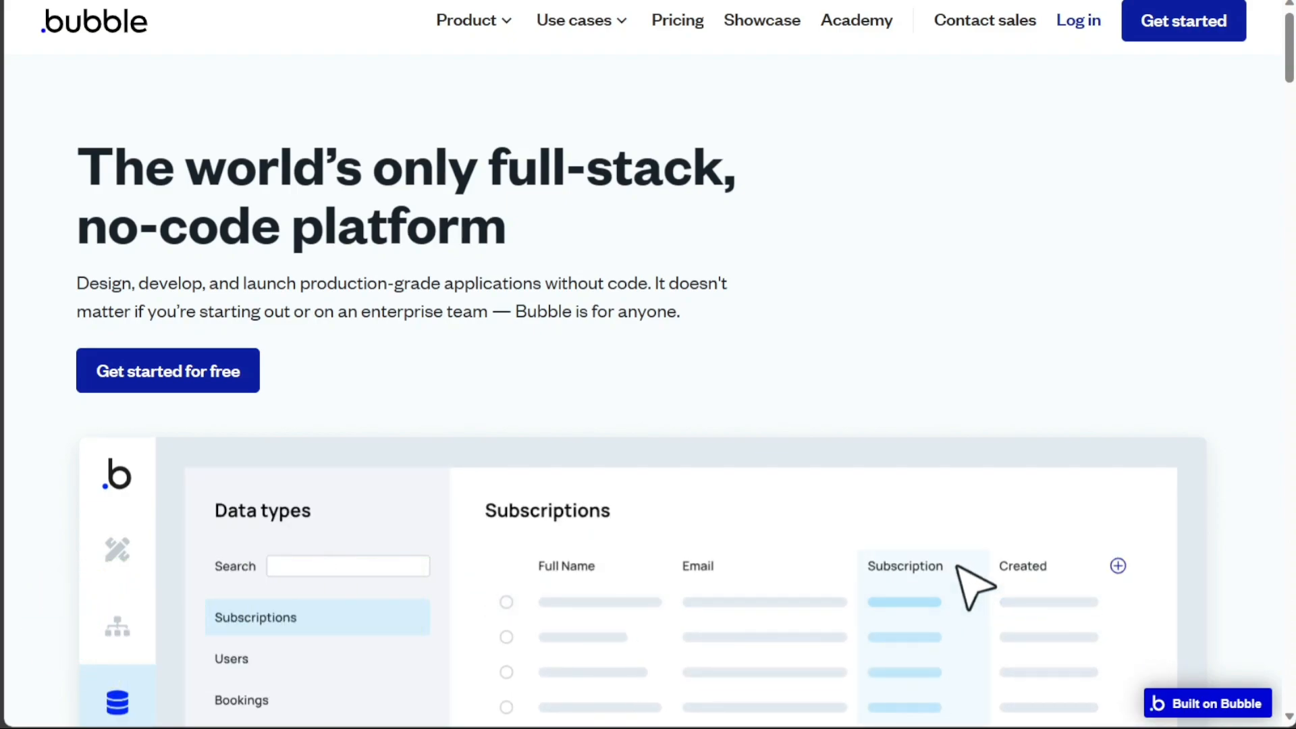
pyautogui.moveTo(372, 677)
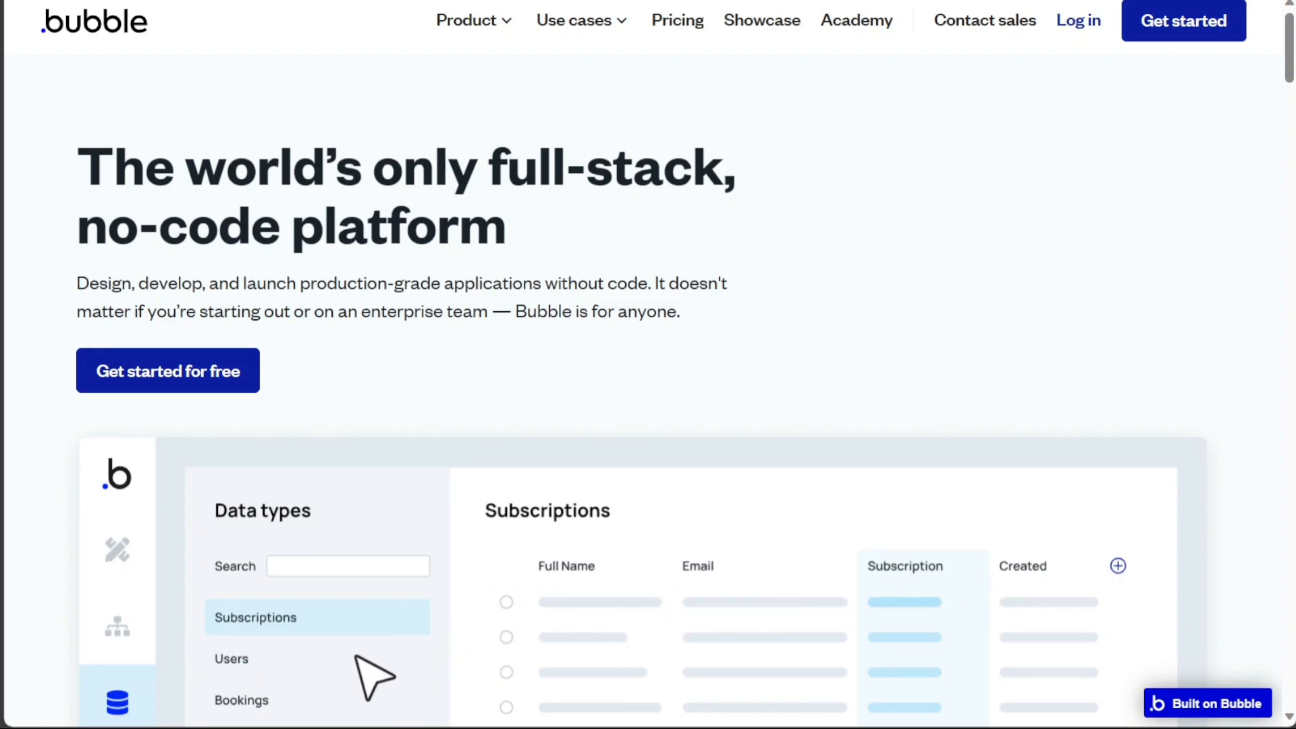
pyautogui.click(241, 699)
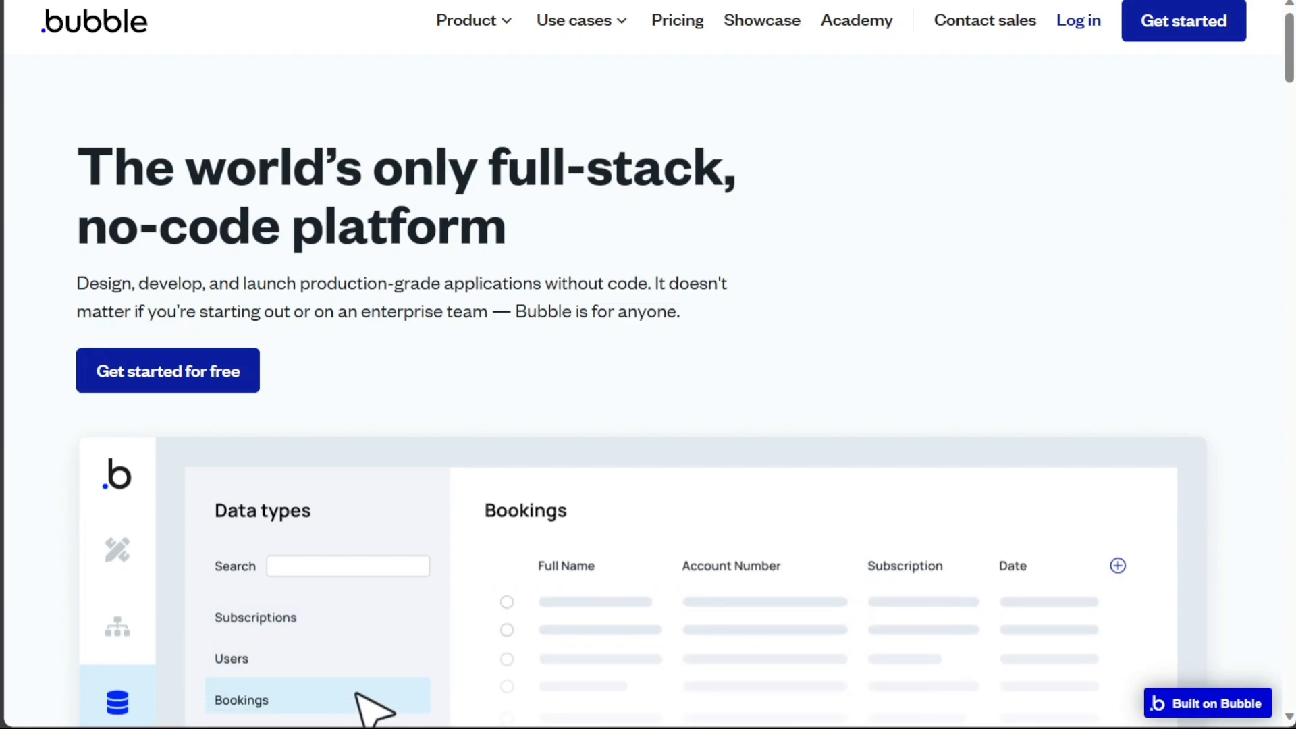